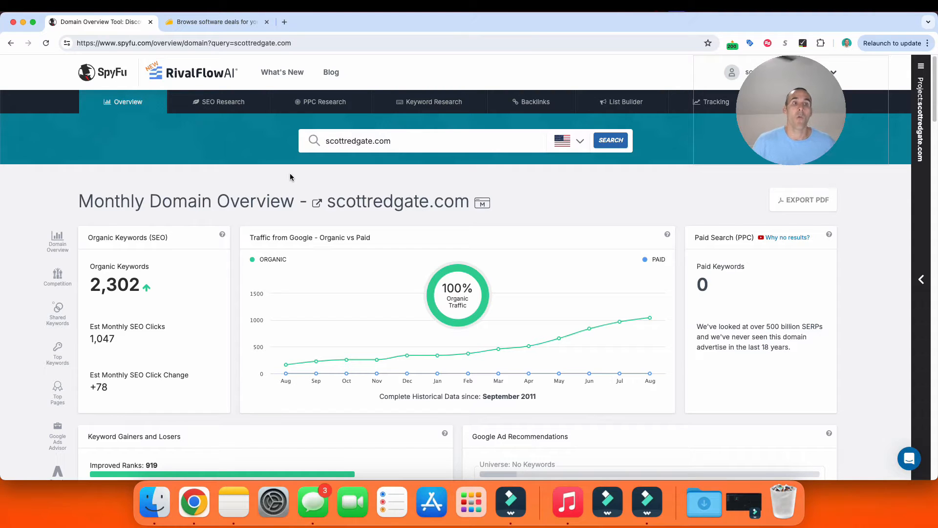
{"action": "mouse_move", "coordinate": [95, 164]}
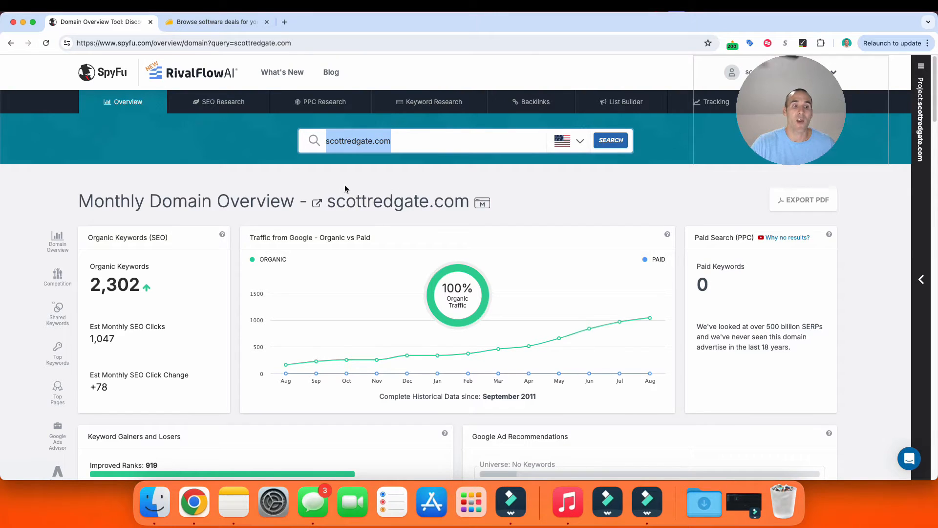
Step: Scroll through SpyFu's $39 Basic and $79 Professional plans, then return to the scottredgate.com overview
{"action": "scroll", "scroll_direction": "down", "scroll_amount": 3}
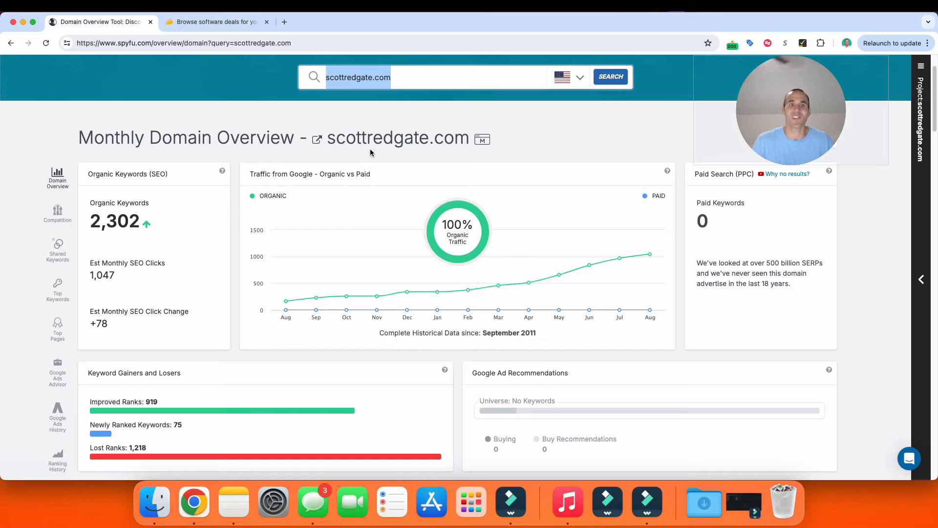
{"action": "mouse_move", "coordinate": [175, 205]}
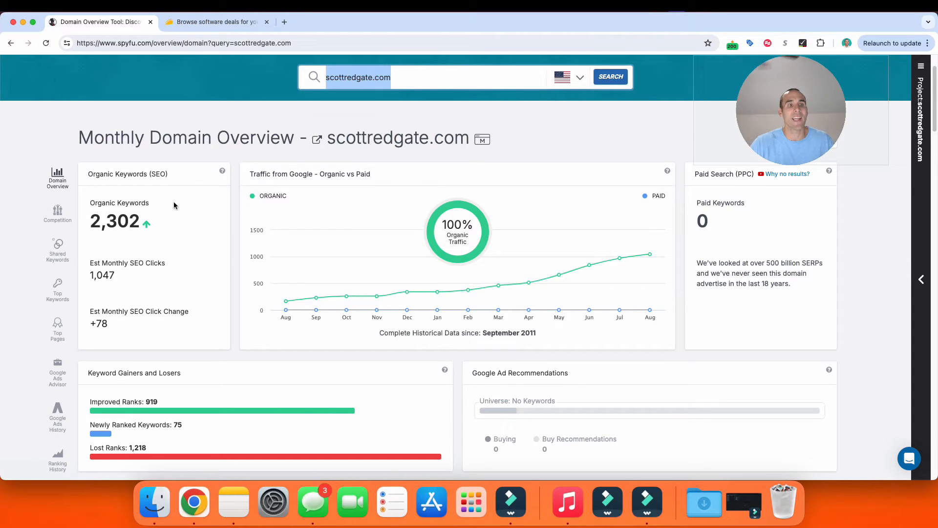
{"action": "scroll", "scroll_direction": "down", "scroll_amount": 3}
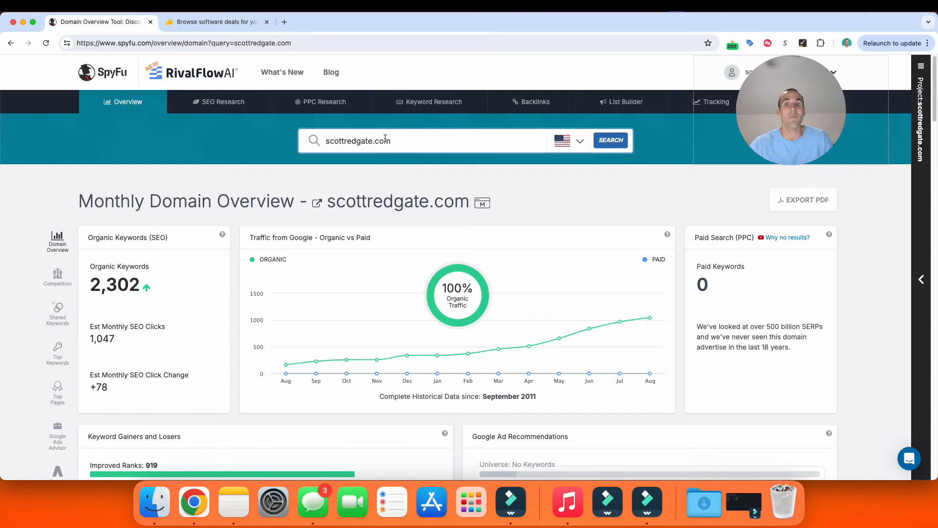
{"action": "mouse_move", "coordinate": [266, 225]}
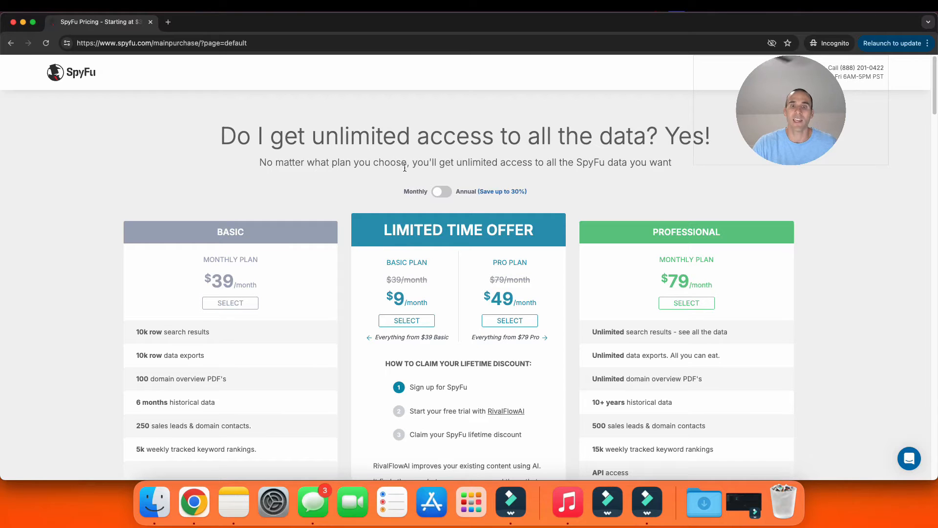
{"action": "mouse_move", "coordinate": [385, 319]}
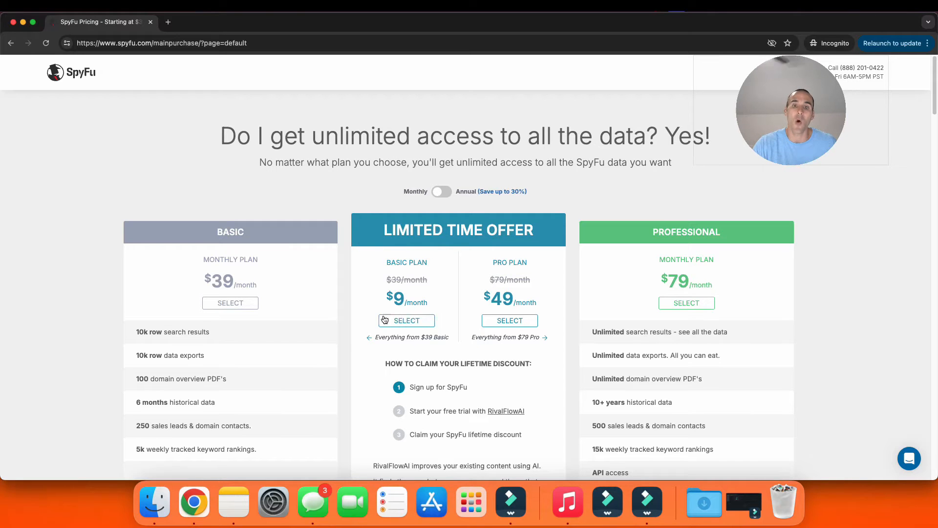
{"action": "mouse_move", "coordinate": [415, 309]}
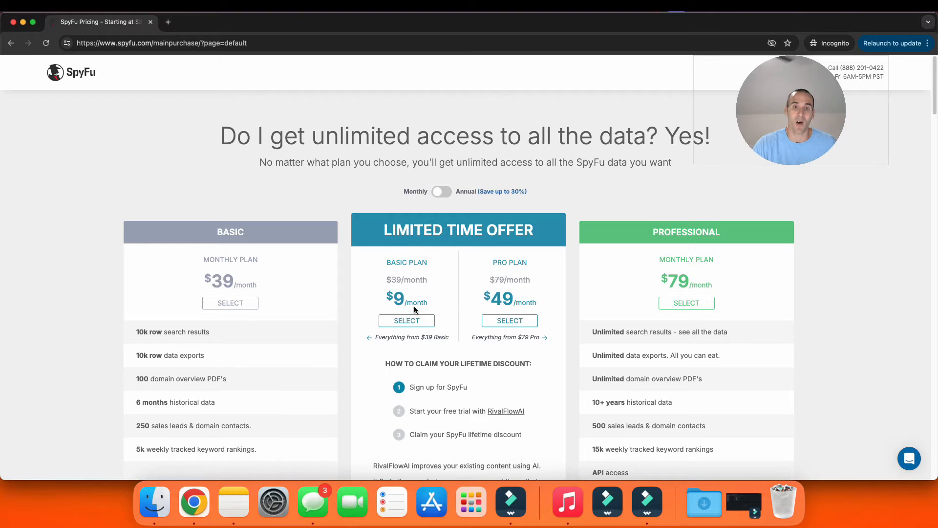
{"action": "scroll", "scroll_direction": "down", "scroll_amount": 3}
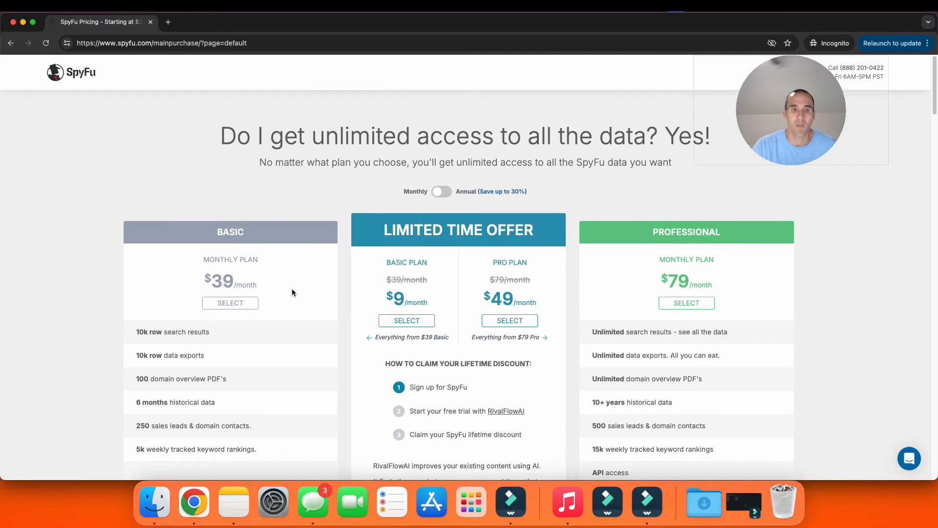
{"action": "double_click", "coordinate": [223, 281]}
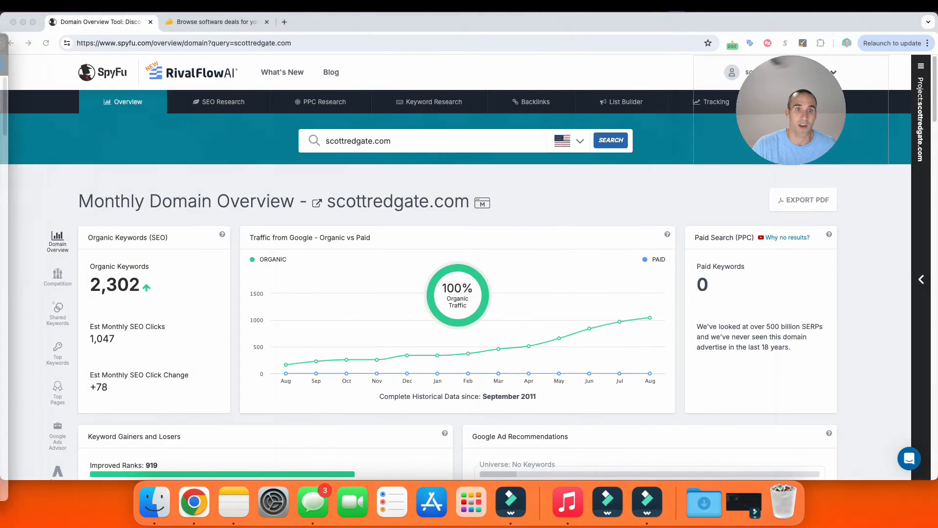
Step: Switch to the AppSumo tab and page through its deal carousel (Claspo, PyjamaHR, Quickads, WarpIndex)
{"action": "left_click", "coordinate": [215, 22]}
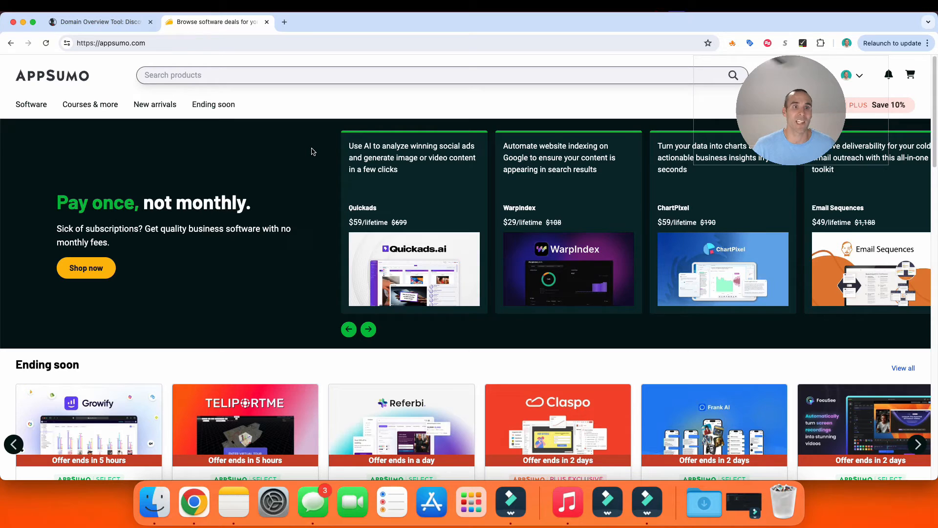
{"action": "left_click", "coordinate": [368, 329]}
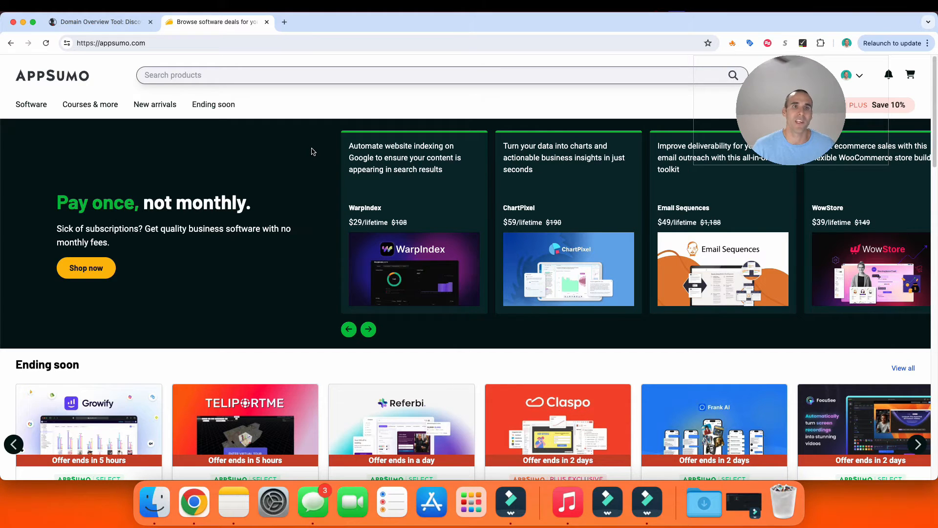
{"action": "left_click", "coordinate": [368, 329]}
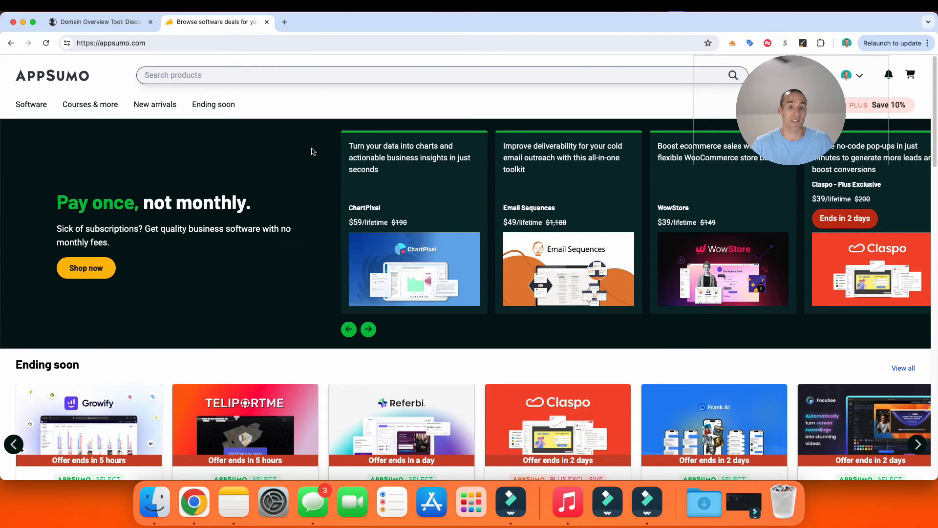
{"action": "left_click", "coordinate": [369, 330]}
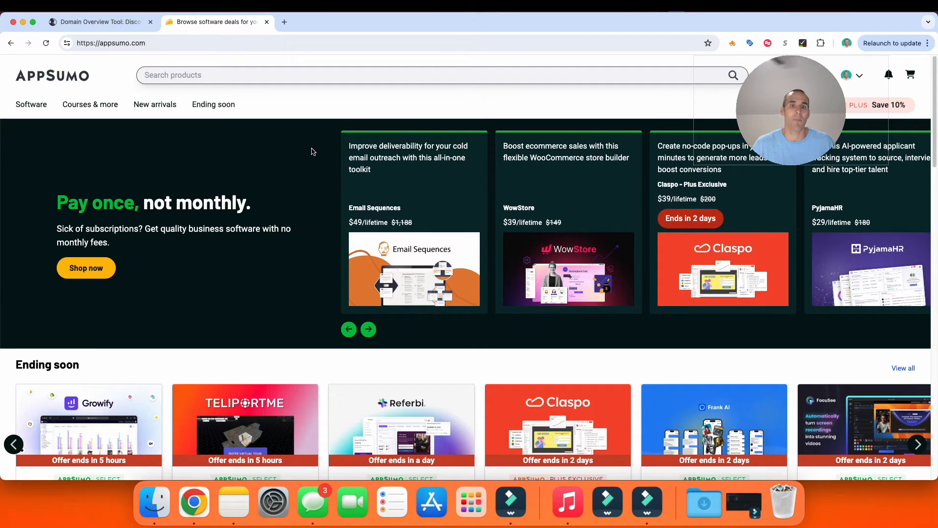
{"action": "left_click", "coordinate": [368, 329]}
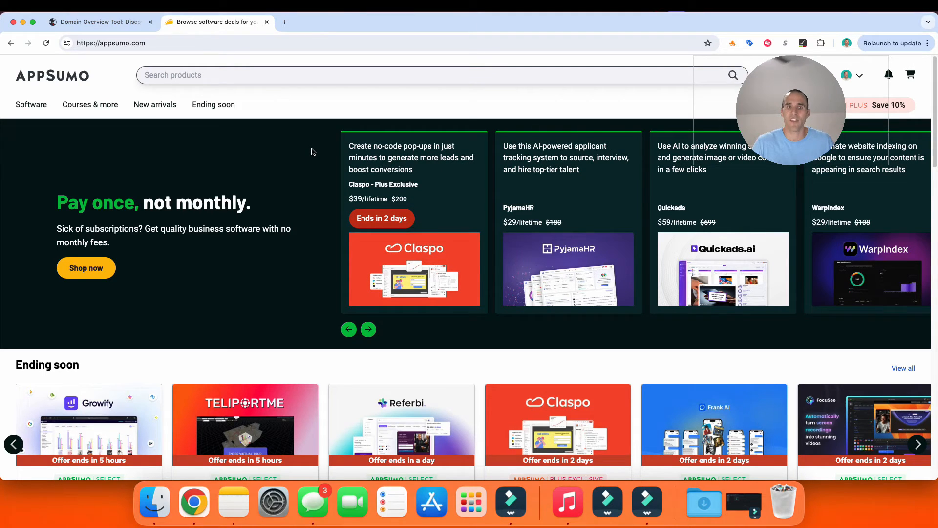
{"action": "left_click", "coordinate": [368, 330]}
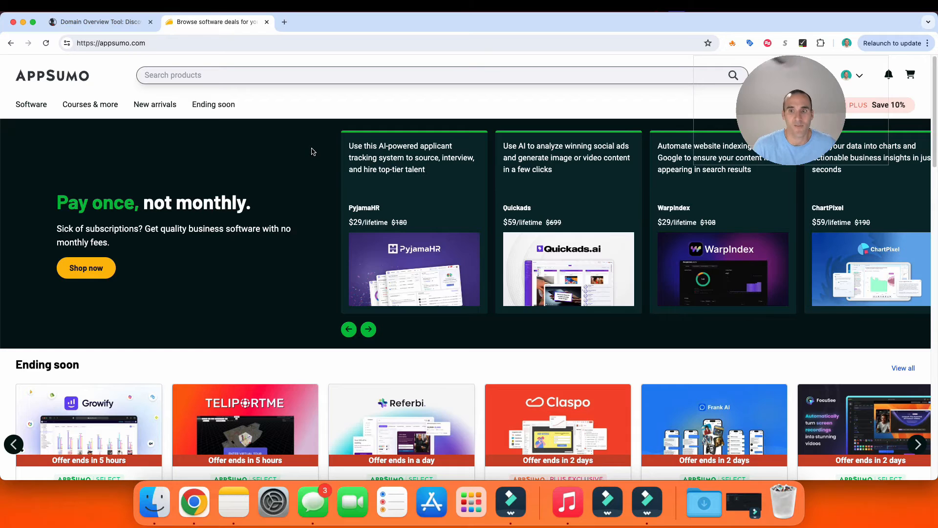
{"action": "left_click", "coordinate": [368, 329]}
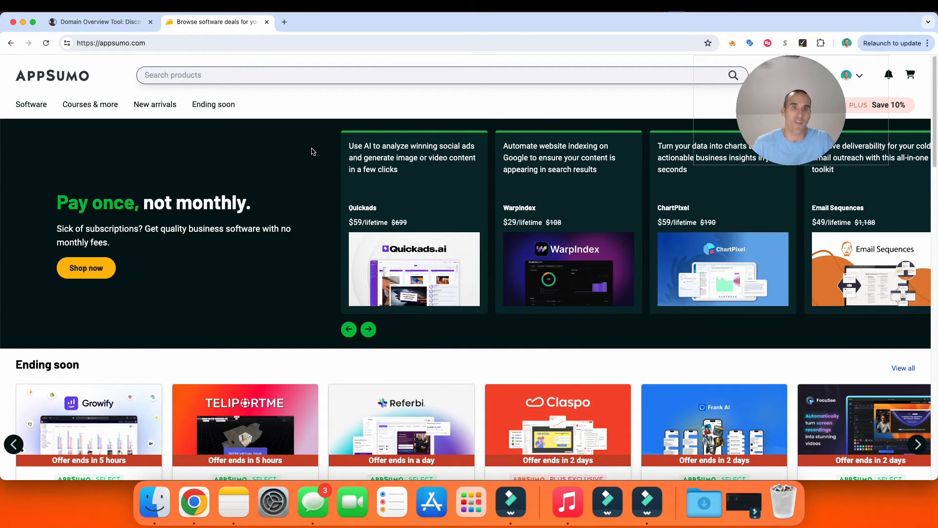
{"action": "left_click", "coordinate": [368, 330]}
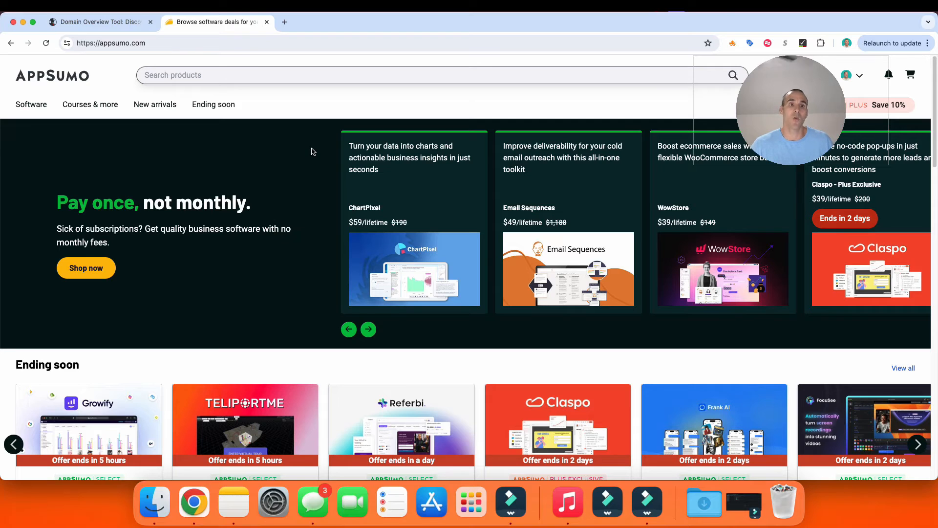
{"action": "left_click", "coordinate": [368, 329]}
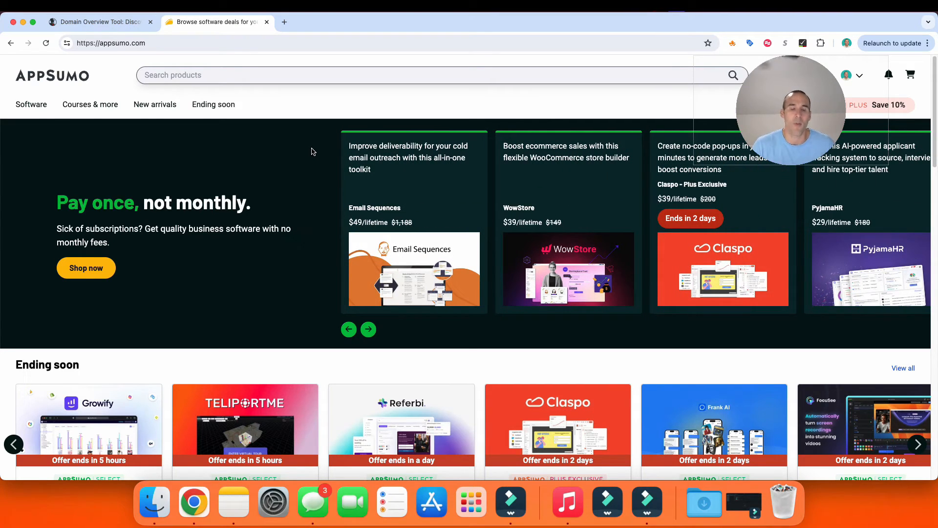
{"action": "left_click", "coordinate": [368, 329]}
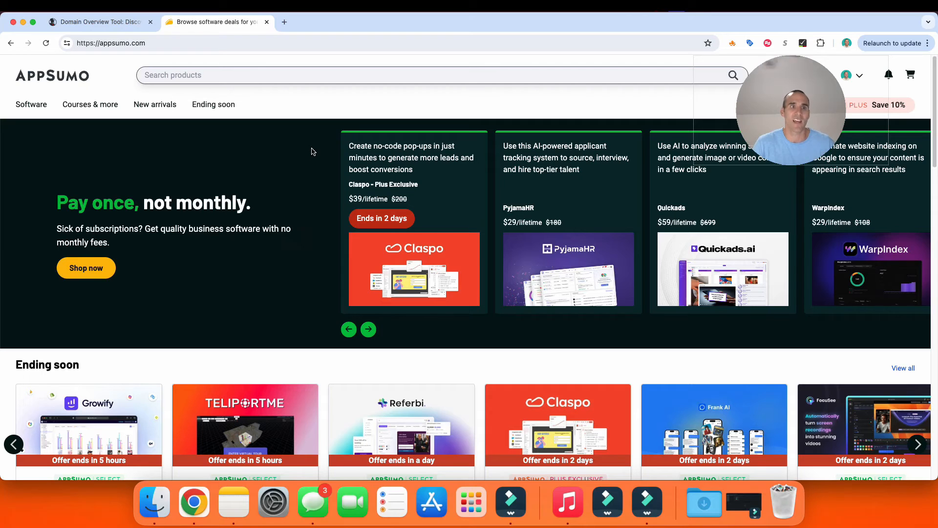
{"action": "left_click", "coordinate": [368, 329]}
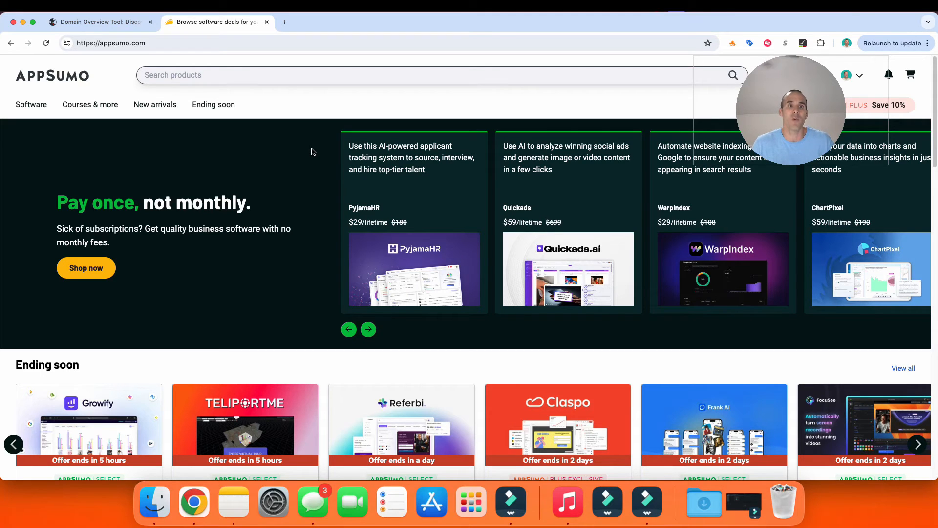
{"action": "left_click", "coordinate": [368, 329]}
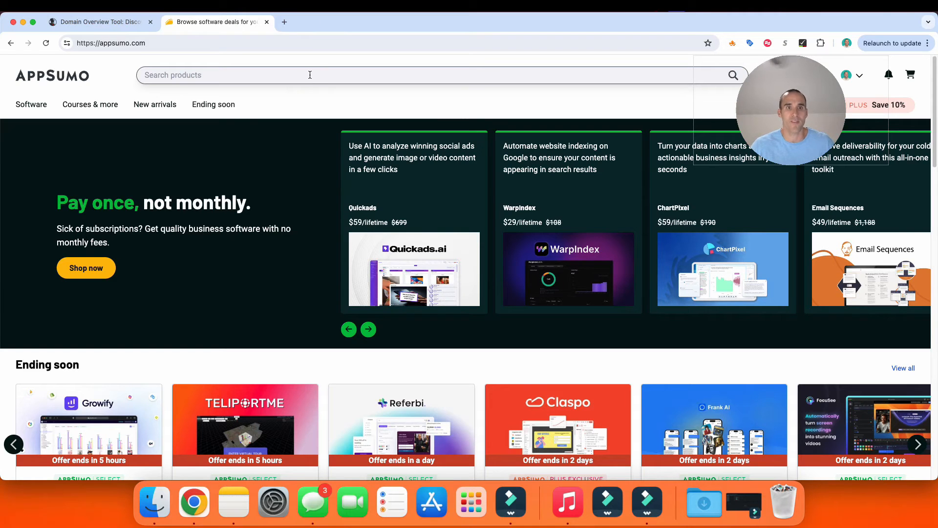
Step: Search AppSumo for 'seo' and scroll the 49 results, led by SpiderNow at $59
{"action": "left_click", "coordinate": [310, 75]}
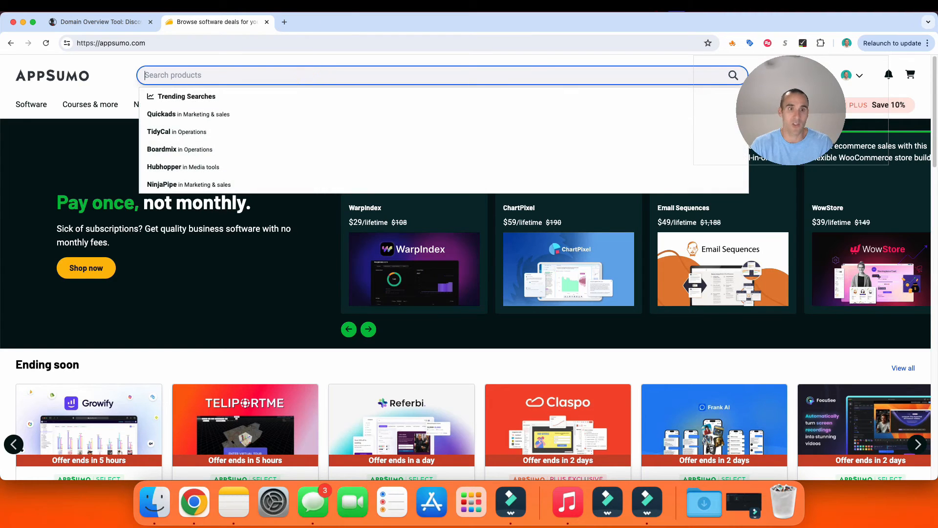
{"action": "type", "text": "seo"}
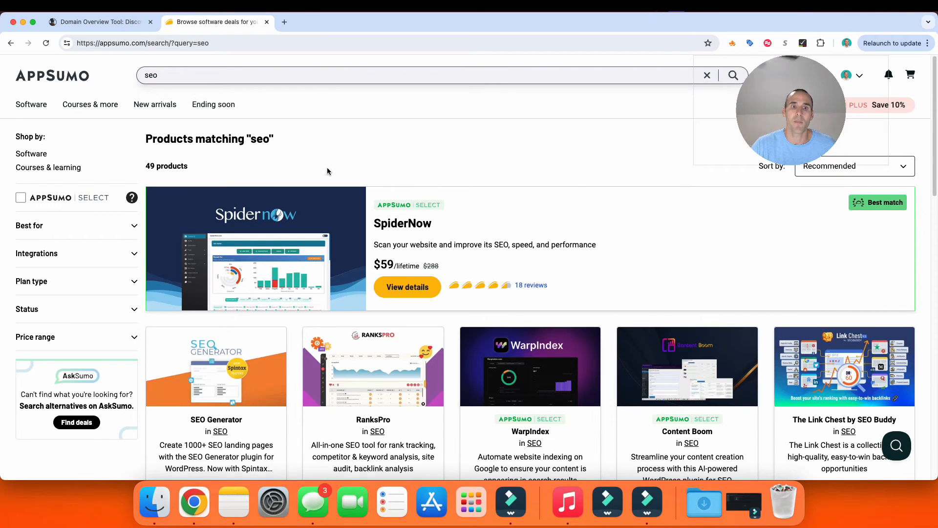
{"action": "scroll", "scroll_direction": "down", "scroll_amount": 3}
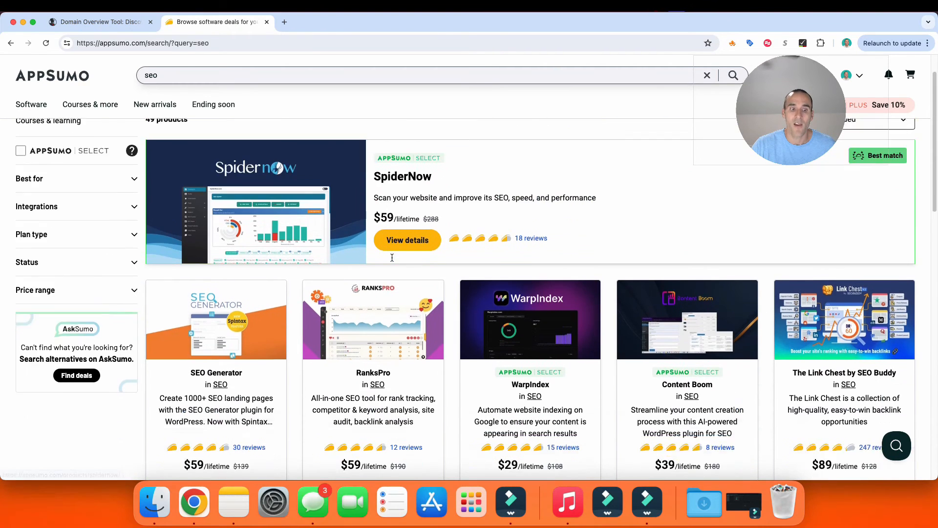
{"action": "scroll", "scroll_direction": "down", "scroll_amount": 3}
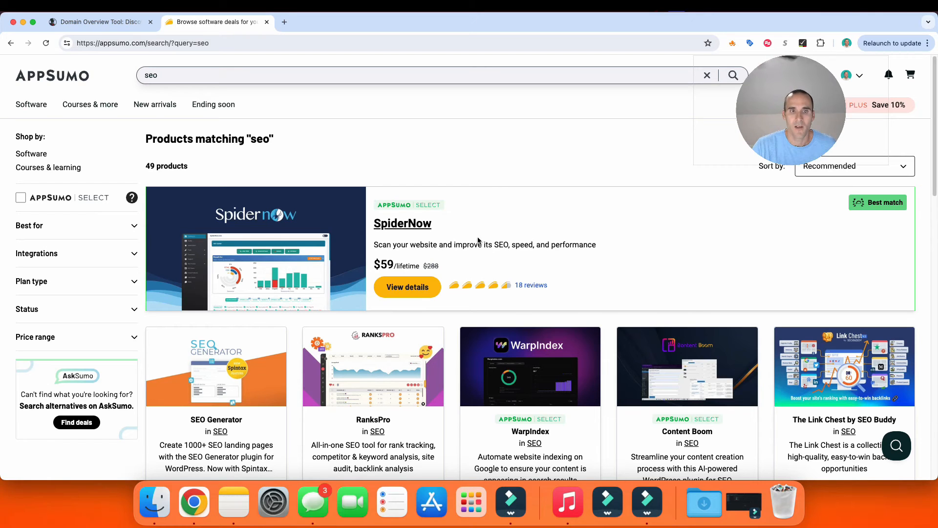
{"action": "mouse_move", "coordinate": [388, 215]}
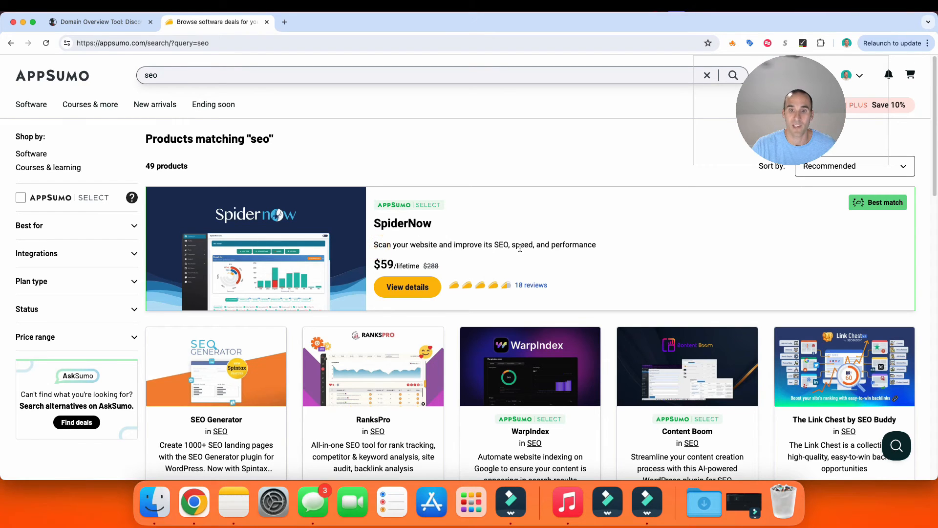
{"action": "mouse_move", "coordinate": [534, 252]}
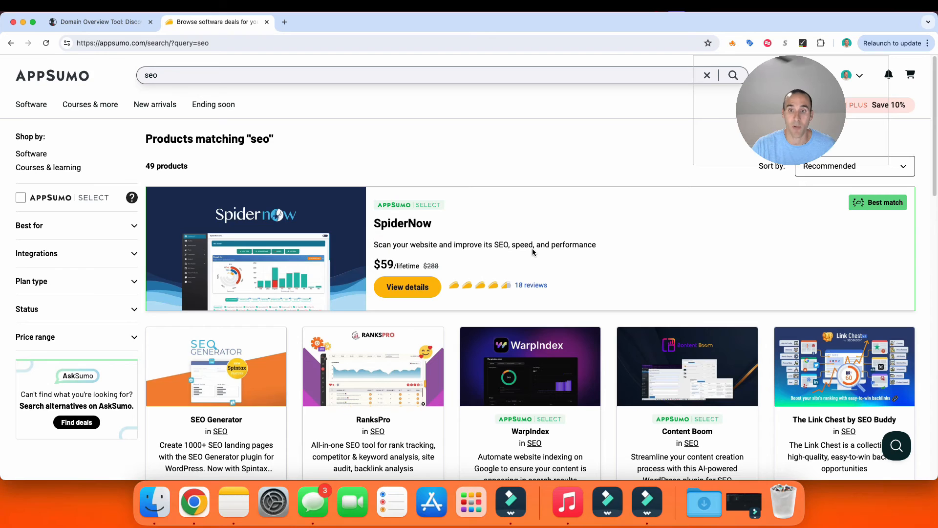
{"action": "mouse_move", "coordinate": [525, 244]}
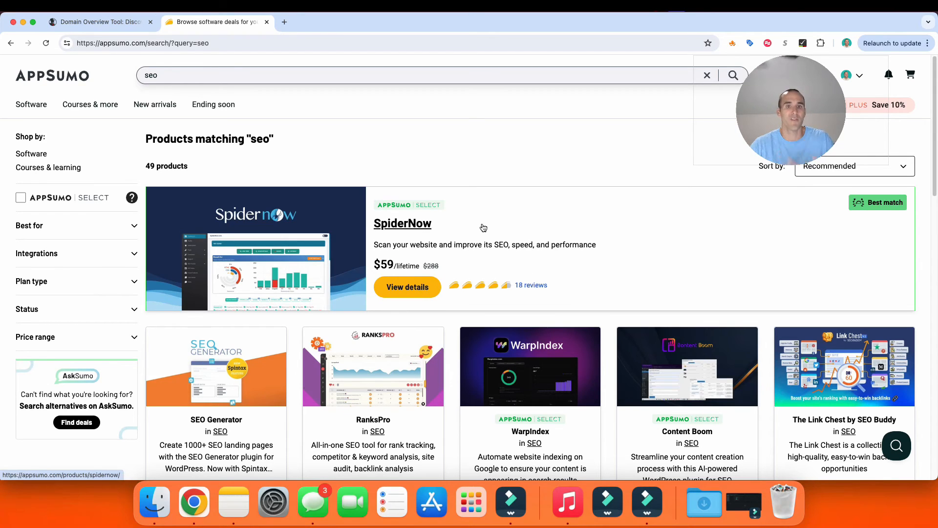
{"action": "mouse_move", "coordinate": [472, 228]}
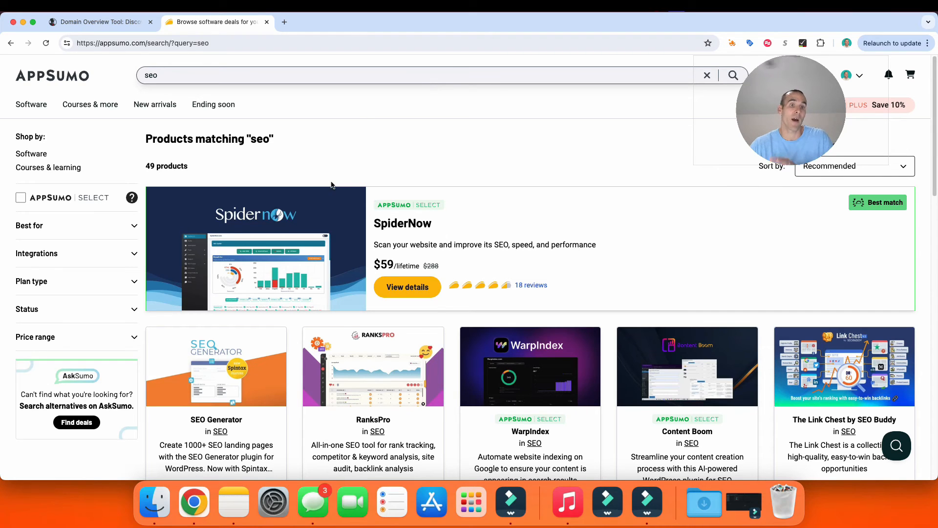
{"action": "mouse_move", "coordinate": [294, 248]}
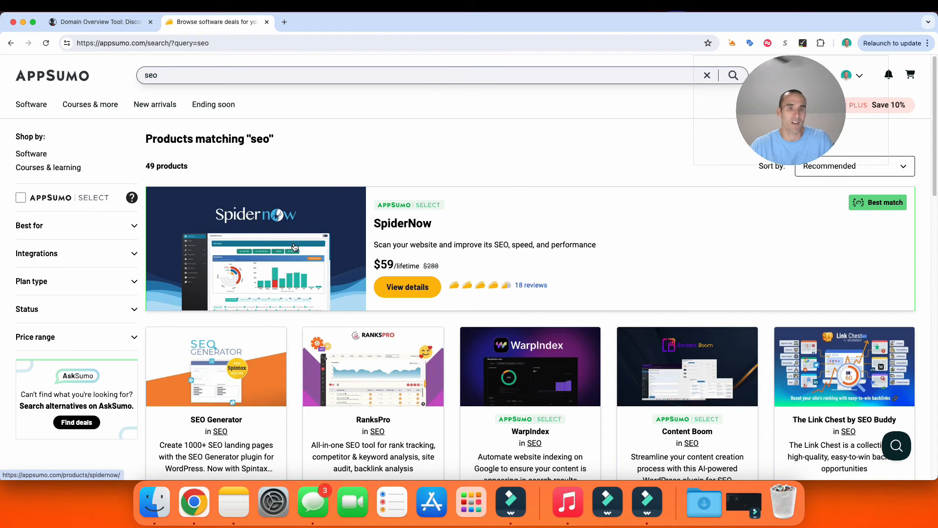
{"action": "mouse_move", "coordinate": [290, 244]}
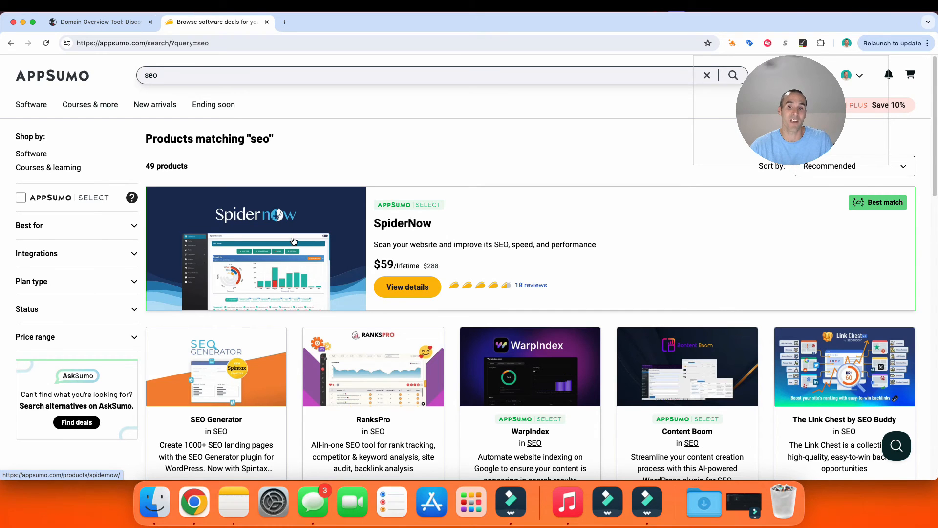
{"action": "mouse_move", "coordinate": [372, 266]}
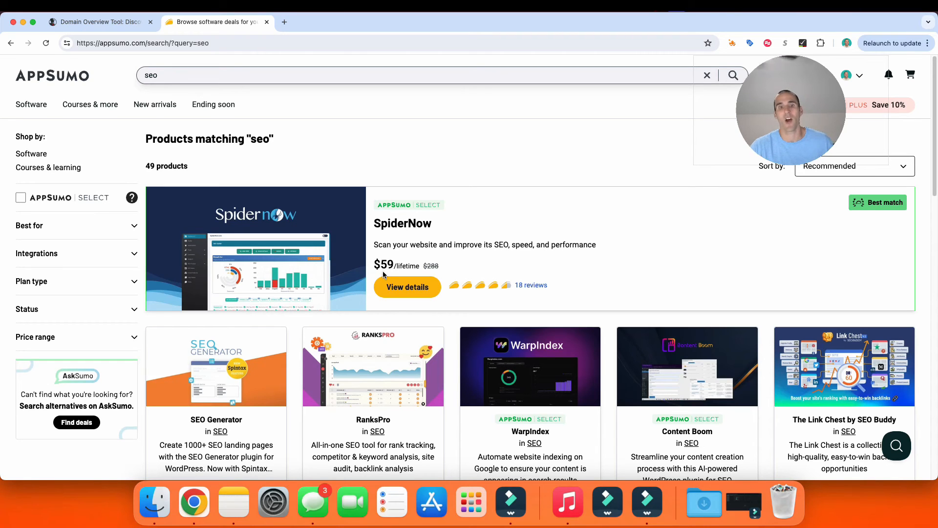
{"action": "mouse_move", "coordinate": [354, 232]}
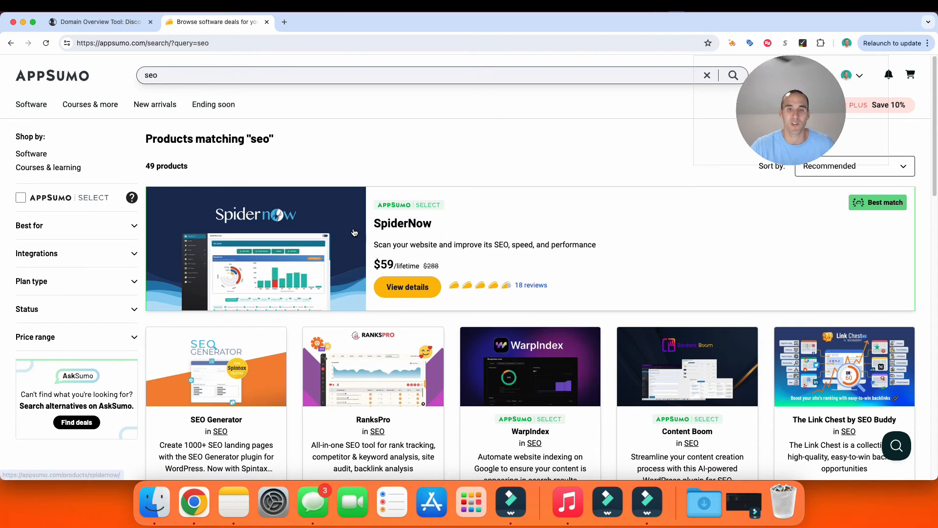
{"action": "mouse_move", "coordinate": [305, 231]}
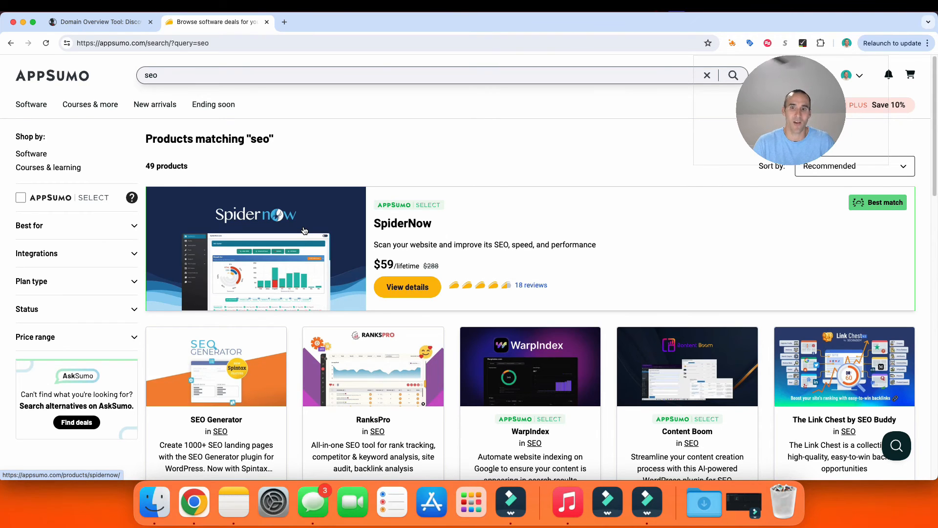
{"action": "mouse_move", "coordinate": [466, 168]}
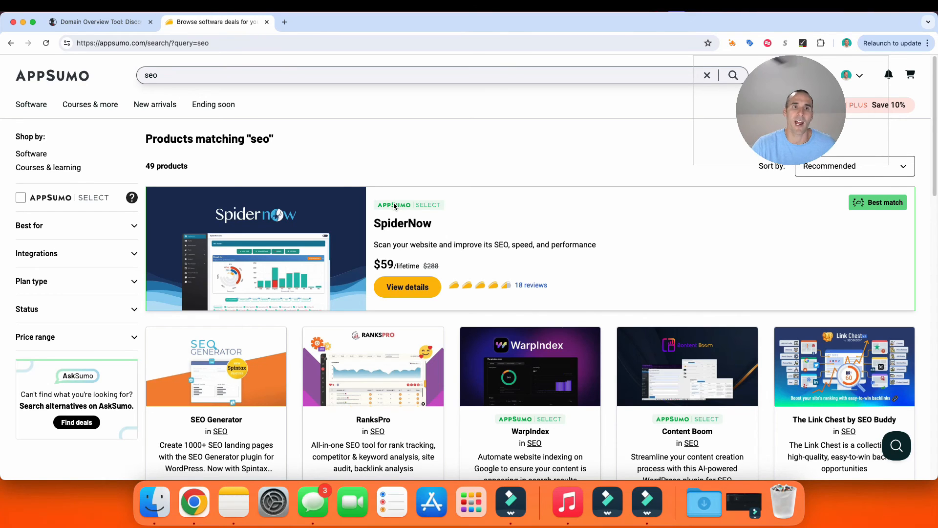
{"action": "mouse_move", "coordinate": [295, 134]}
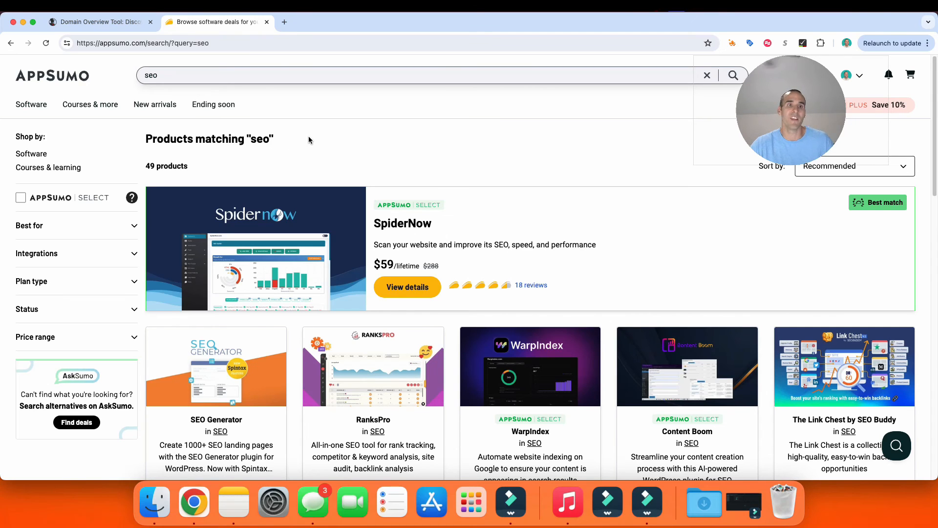
{"action": "mouse_move", "coordinate": [344, 150]}
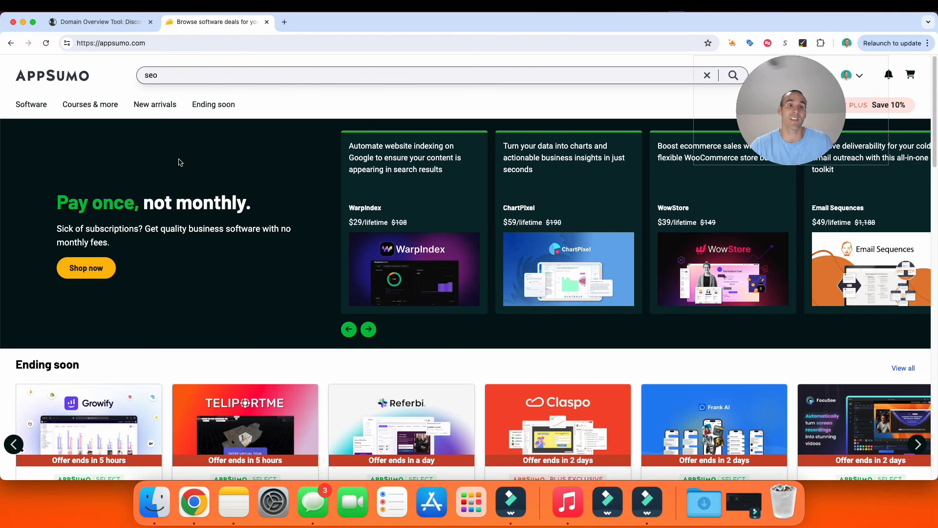
{"action": "mouse_move", "coordinate": [218, 111]}
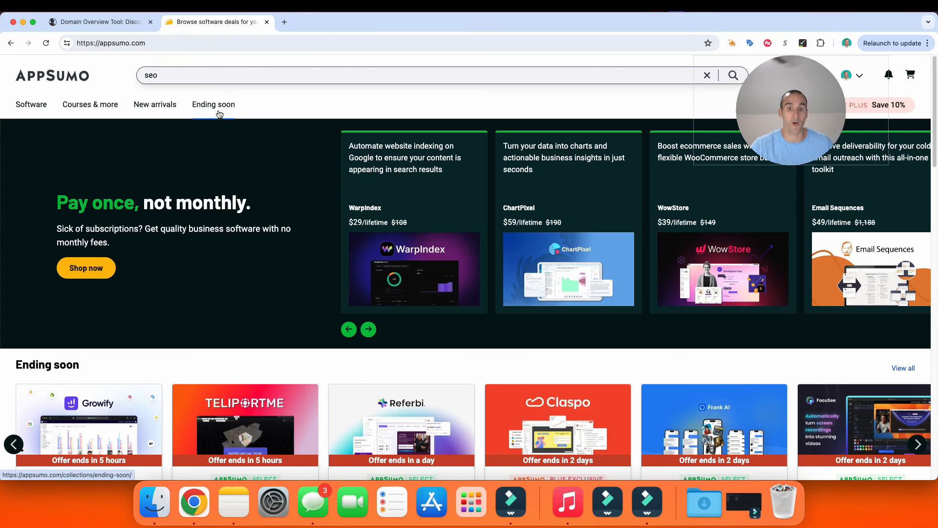
{"action": "left_click", "coordinate": [368, 329]}
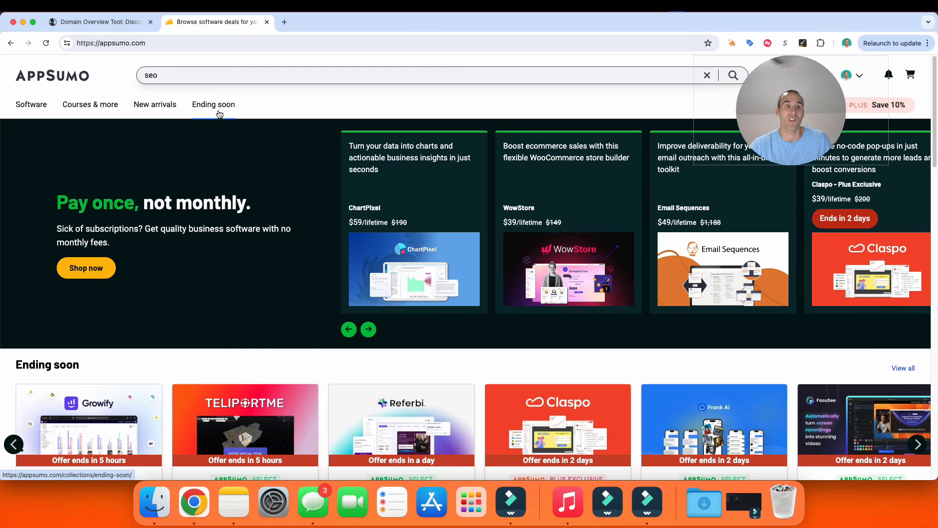
{"action": "left_click", "coordinate": [368, 328]}
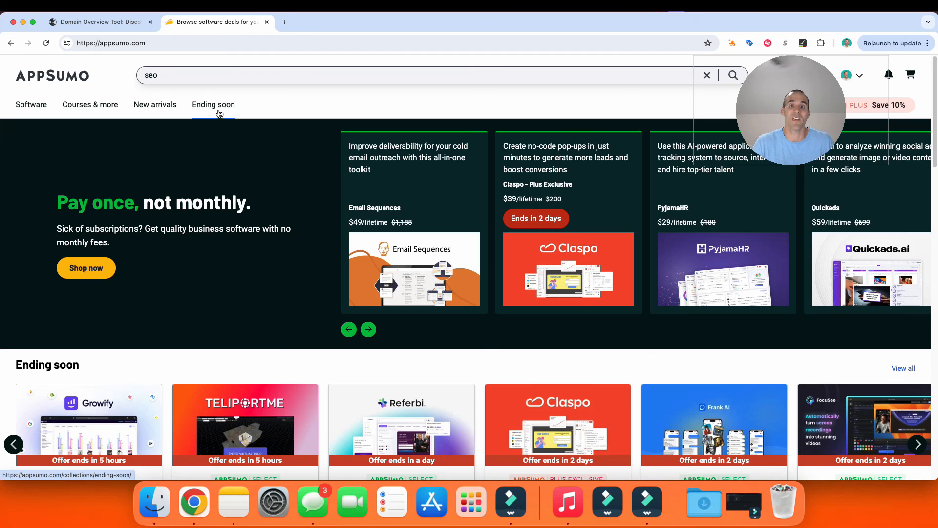
{"action": "left_click", "coordinate": [368, 329]}
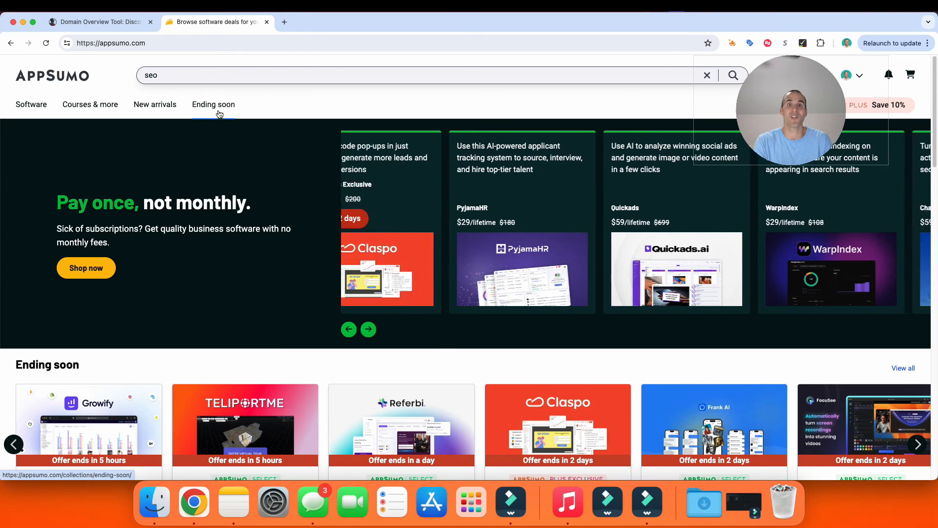
{"action": "left_click", "coordinate": [368, 329]}
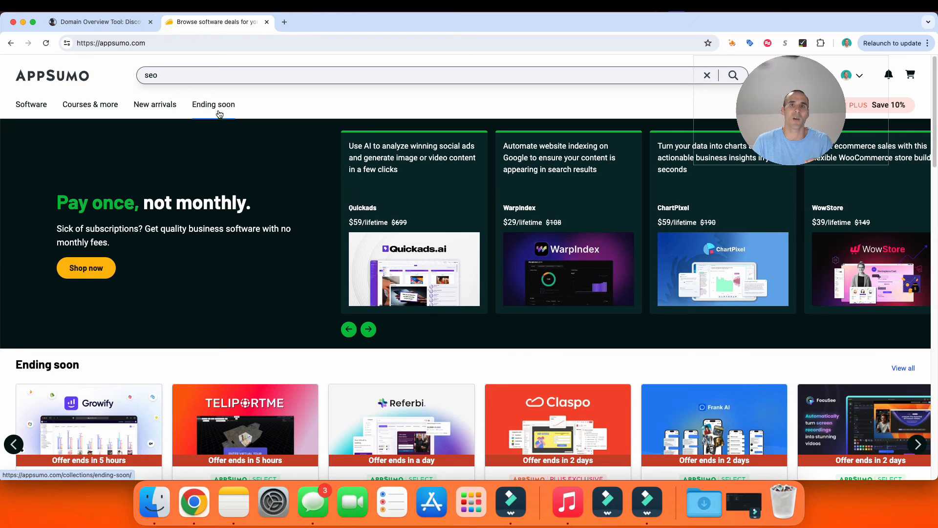
{"action": "left_click", "coordinate": [368, 329]}
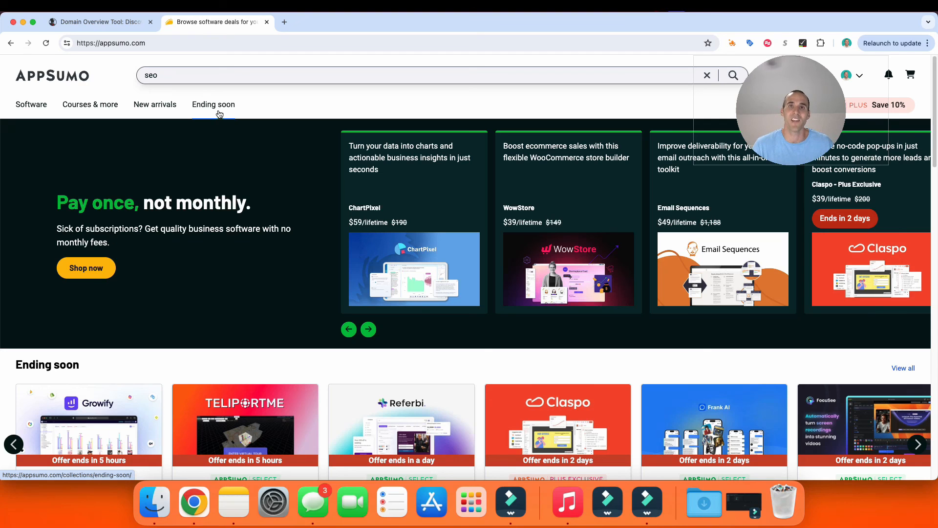
{"action": "left_click", "coordinate": [368, 329]}
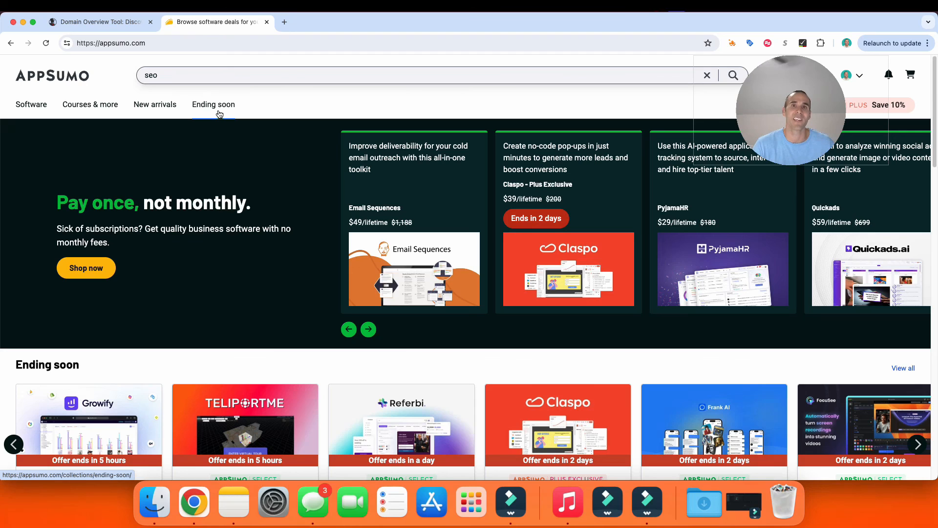
{"action": "left_click", "coordinate": [368, 328]}
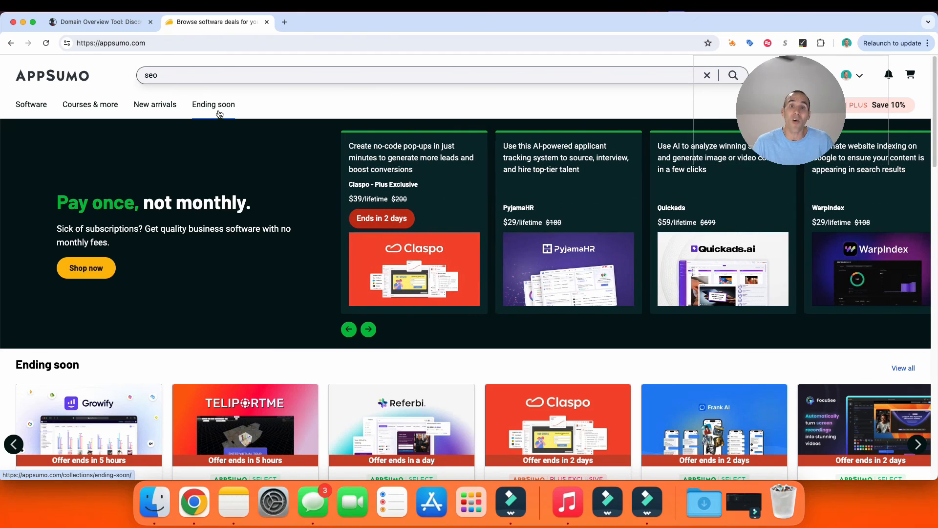